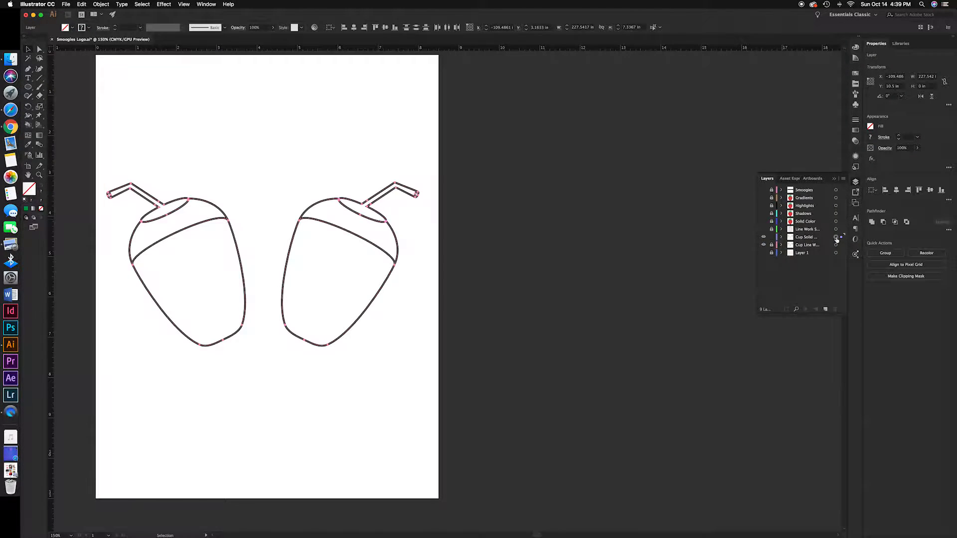
# Deselect the cup outlines, expand the Cup Solid layer, and target one of its paths.
pyautogui.click(101, 4)
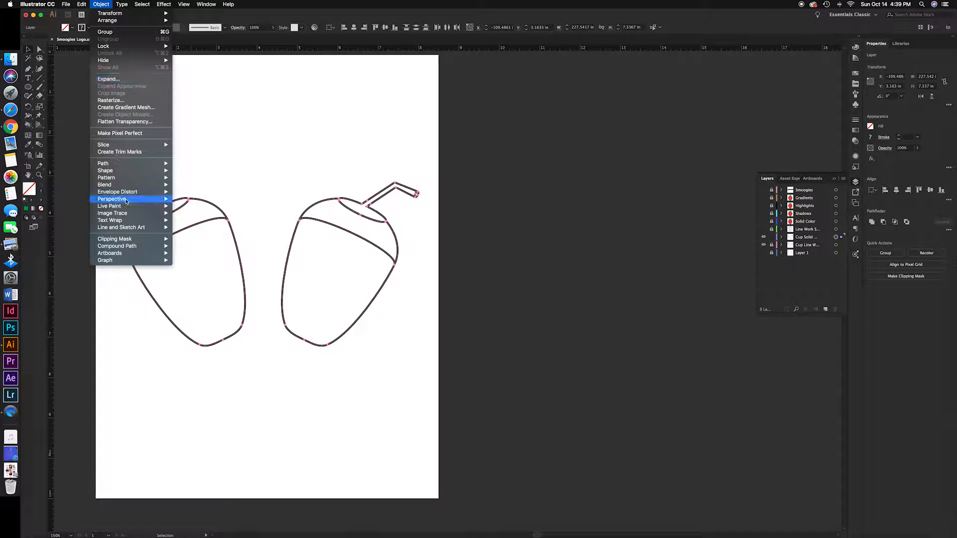
pyautogui.moveTo(110, 206)
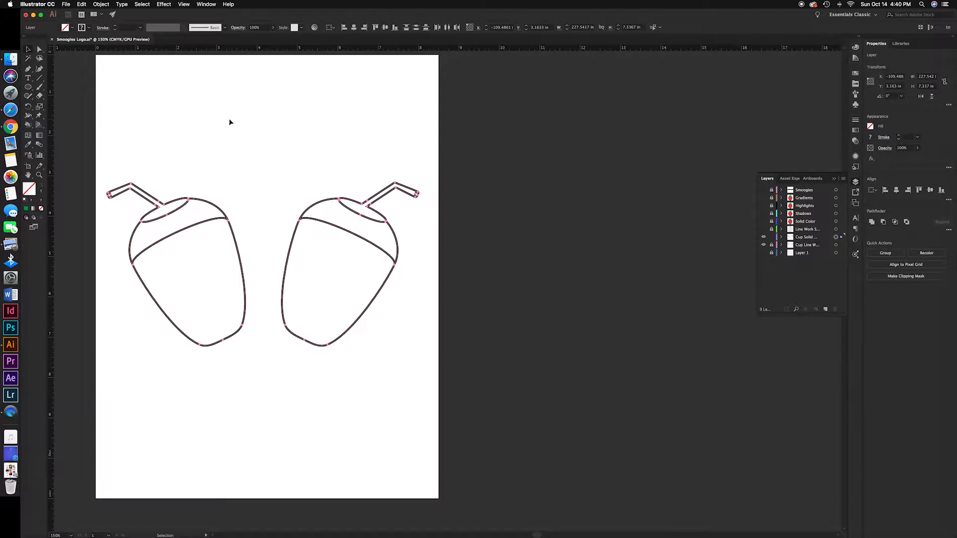
pyautogui.click(328, 180)
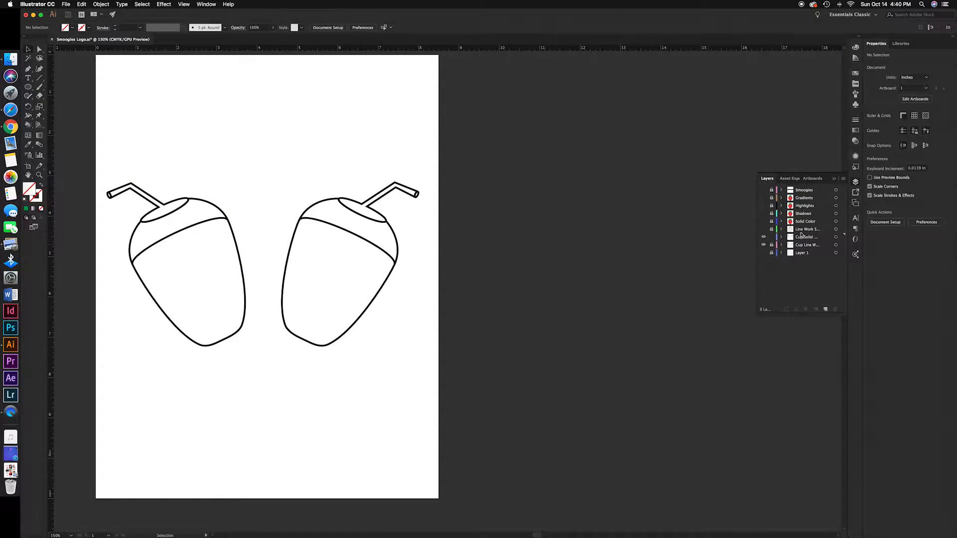
pyautogui.click(780, 237)
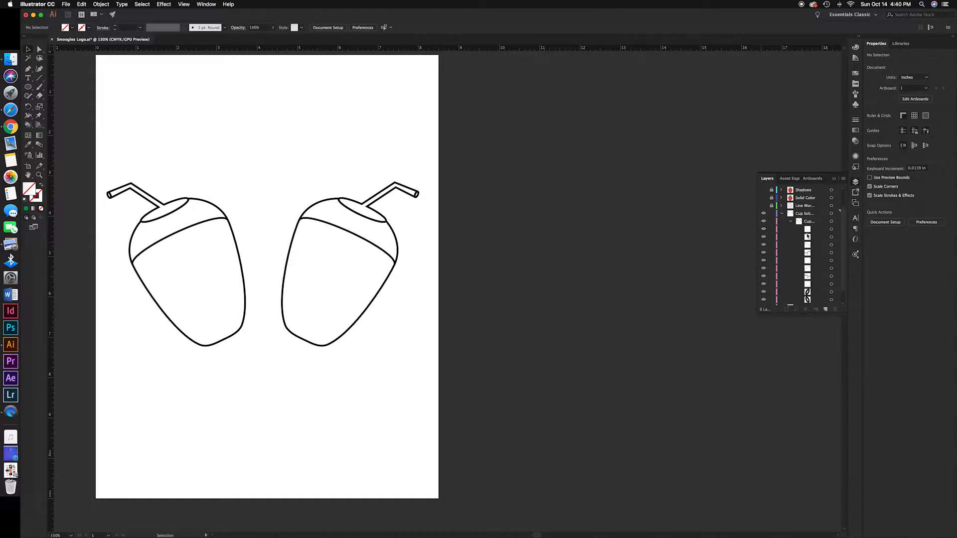
pyautogui.moveTo(813, 237)
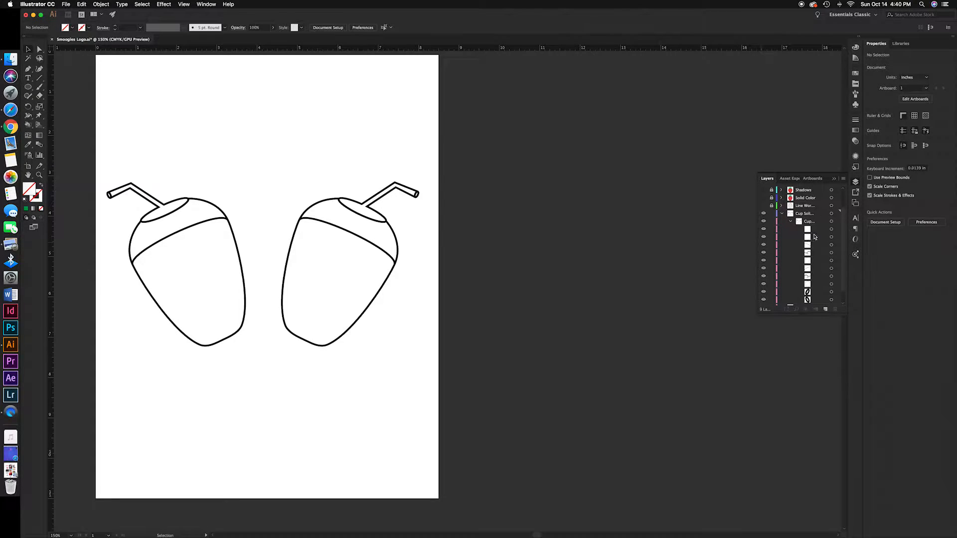
pyautogui.click(808, 221)
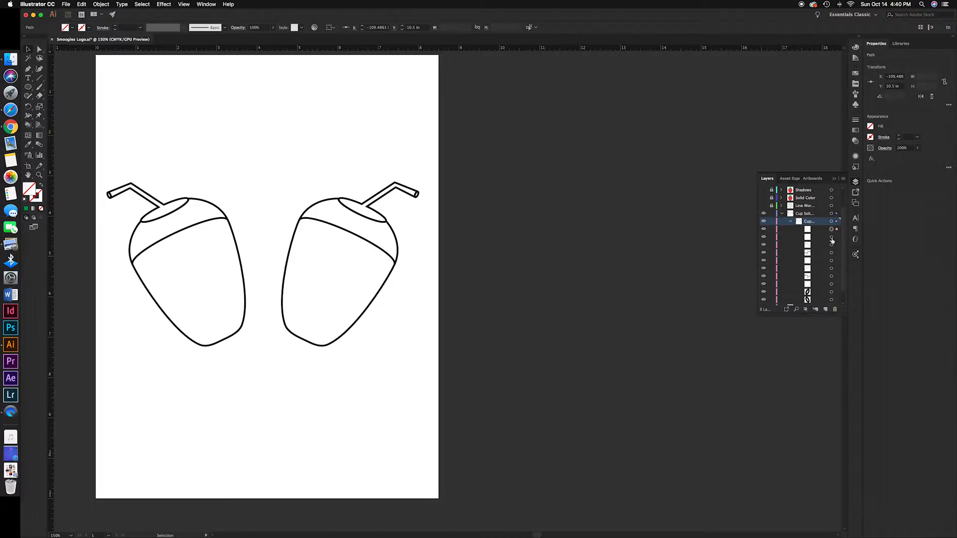
# Target every path in the cup group and reach the Object > Live Paint commands.
pyautogui.click(812, 237)
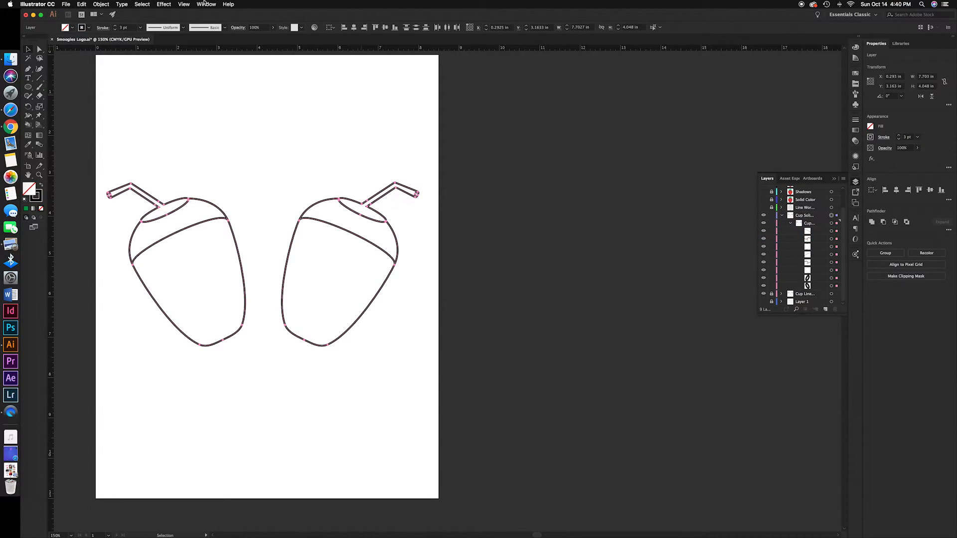
pyautogui.click(101, 4)
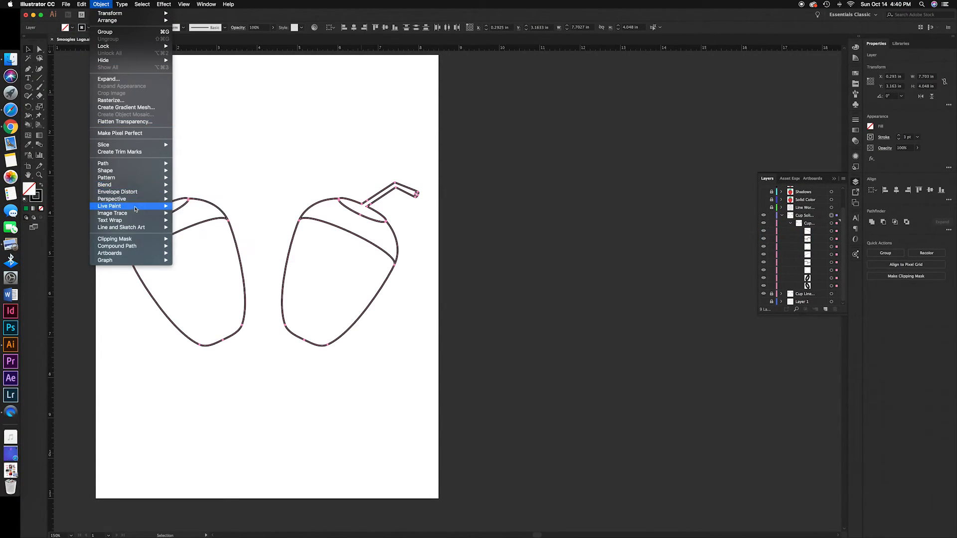